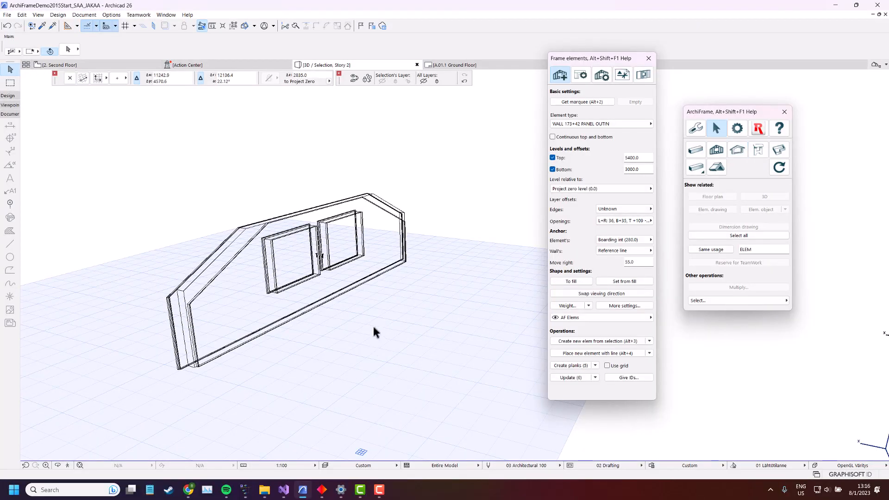
mouse_move(369, 331)
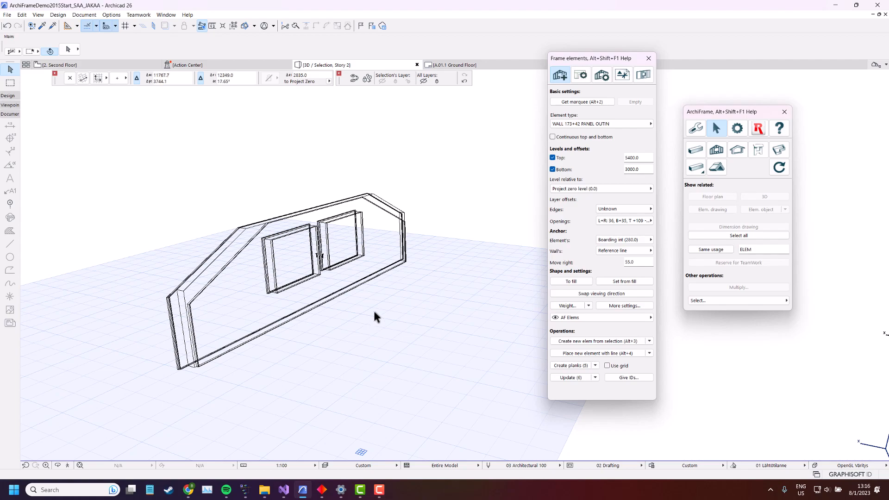
mouse_move(374, 310)
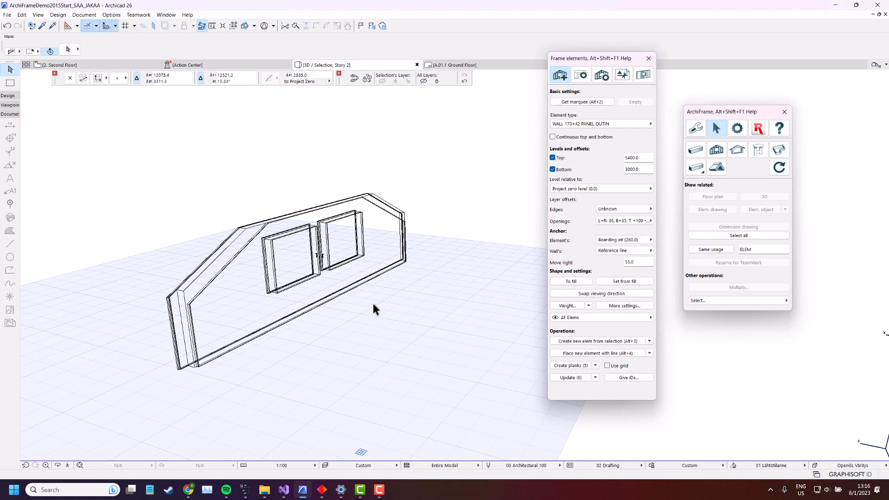
mouse_move(334, 300)
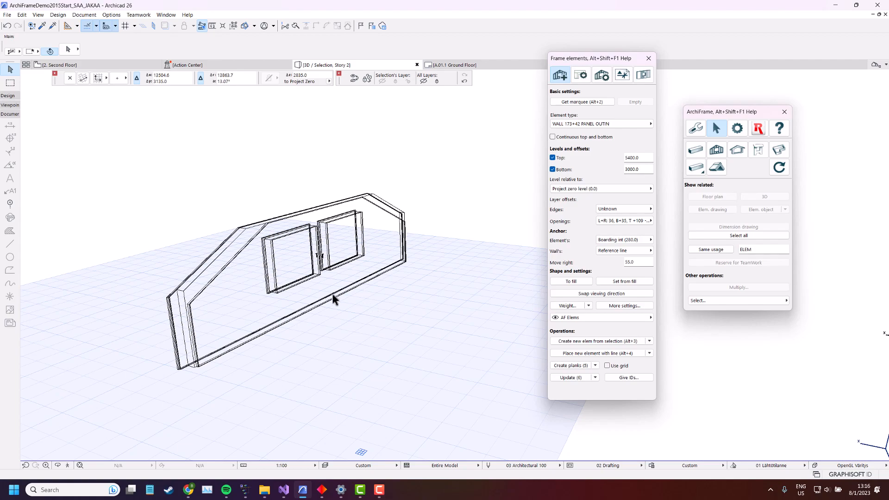
mouse_move(339, 298)
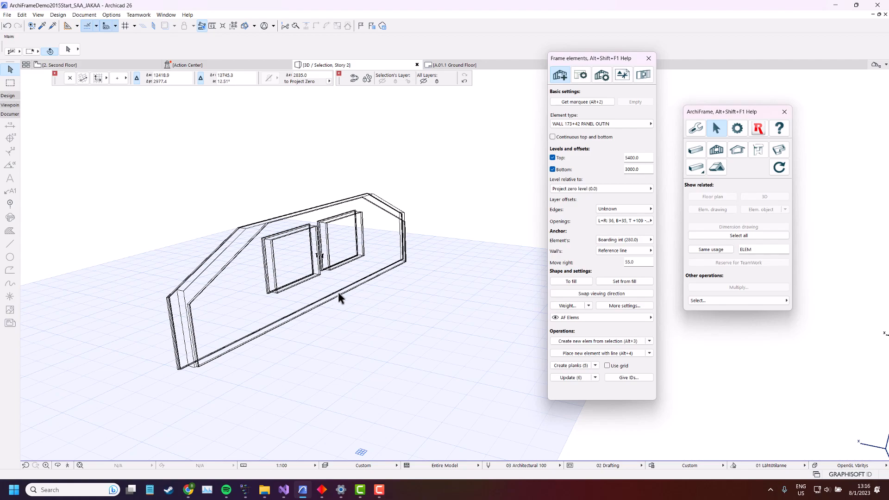
mouse_move(342, 299)
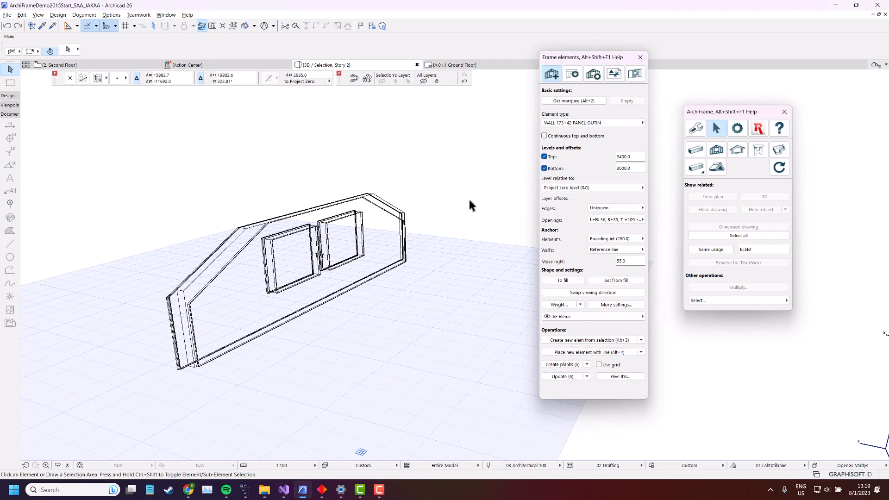
mouse_move(190, 158)
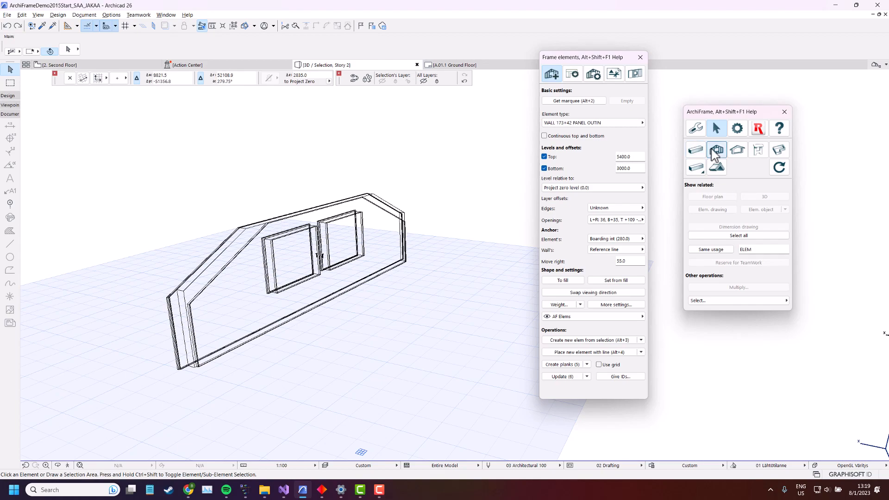
Select all parts of the gable frame element and set top 5700, bottom 3300
left_click(716, 149)
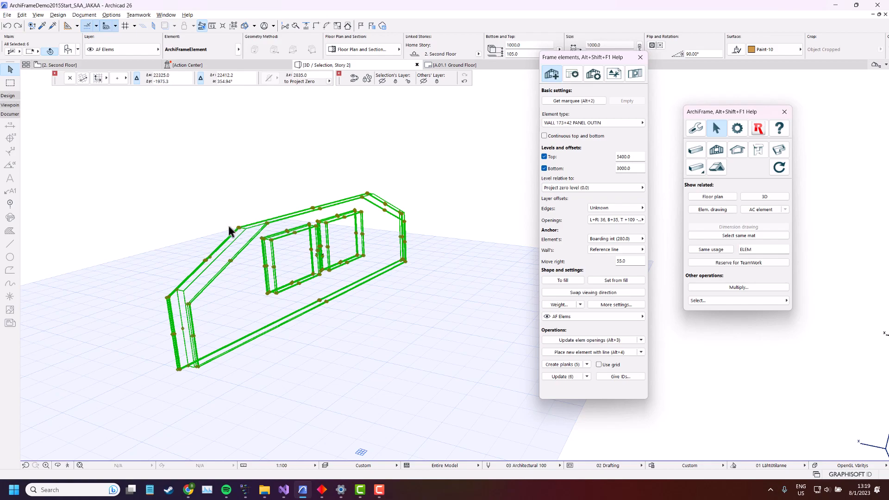
mouse_move(383, 198)
type("5700")
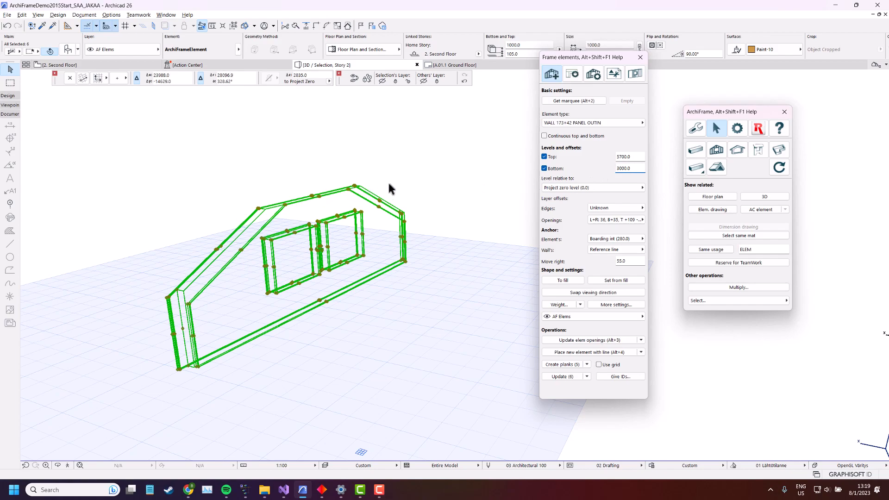
left_click(623, 168)
type("3300")
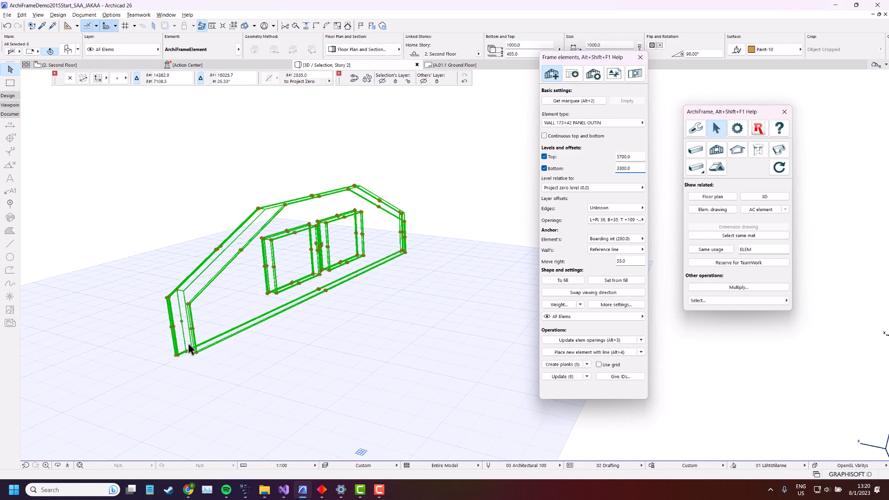
mouse_move(193, 346)
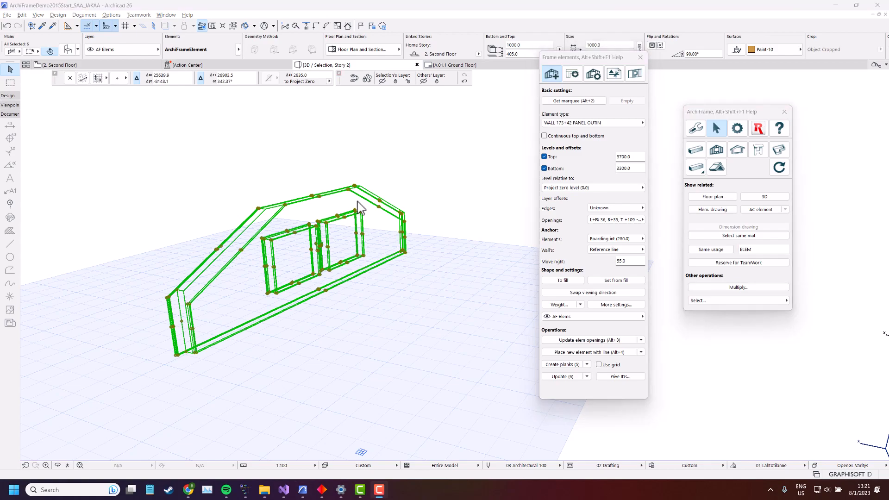
mouse_move(690, 166)
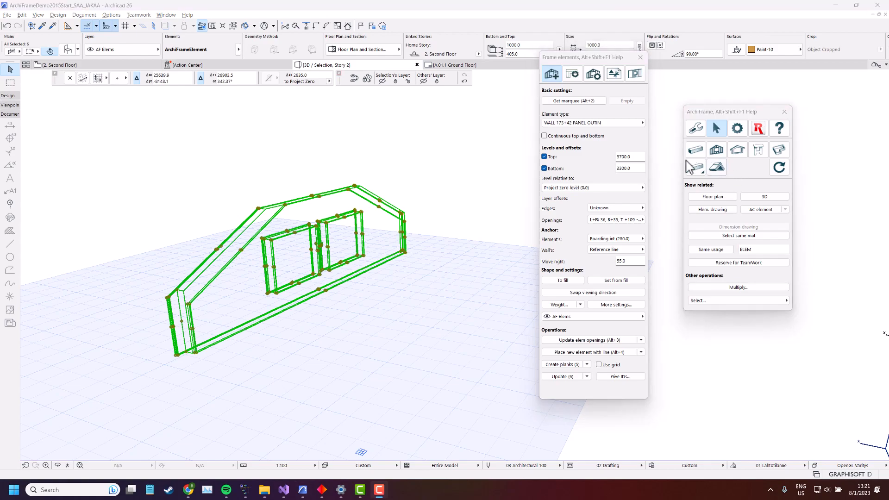
Enter 6591.9 as the gable panel's Top level in the Frame elements palette
left_click(625, 156)
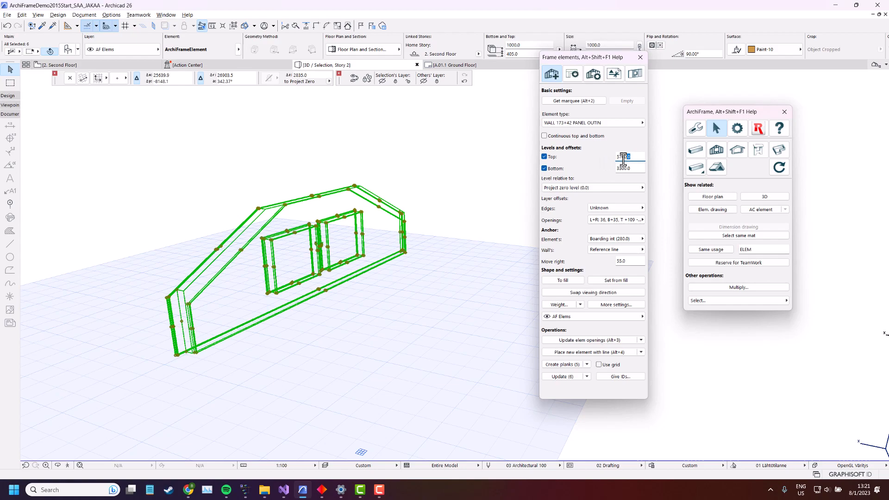
type("100")
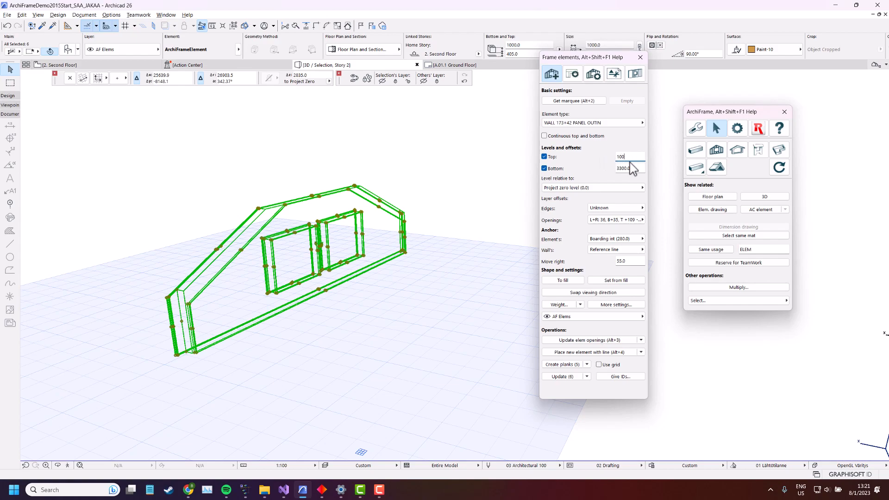
type("6591.9")
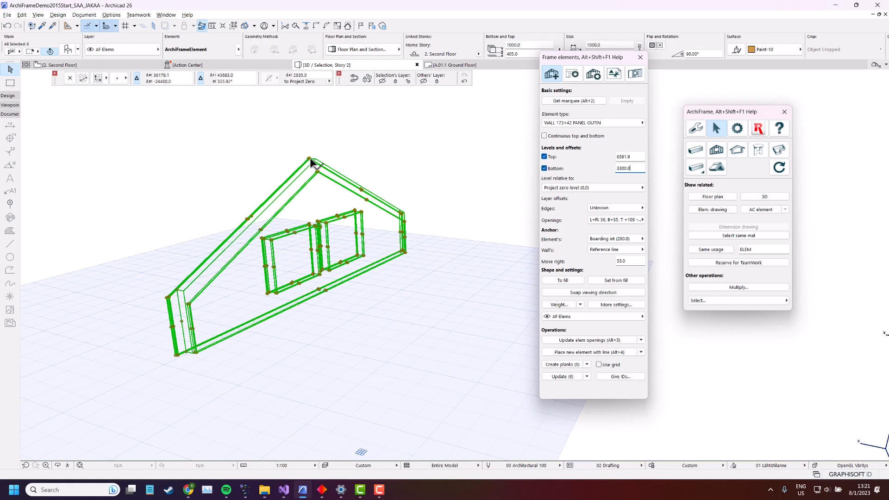
mouse_move(329, 165)
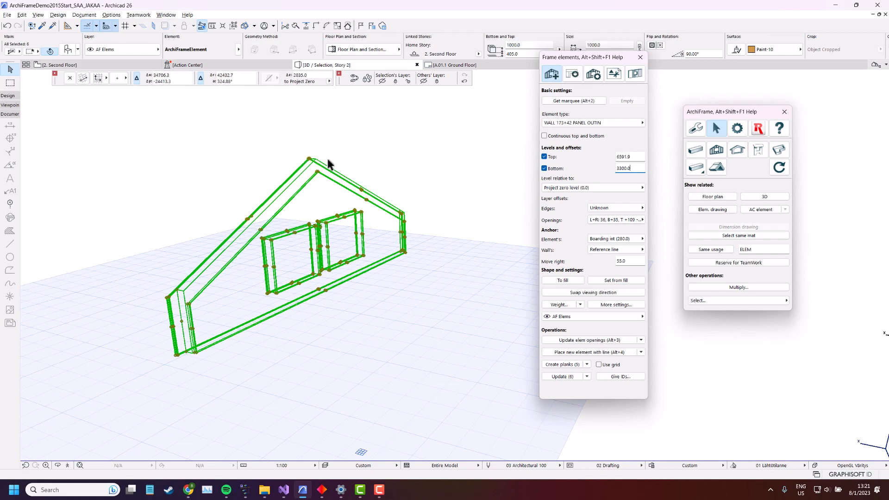
mouse_move(414, 204)
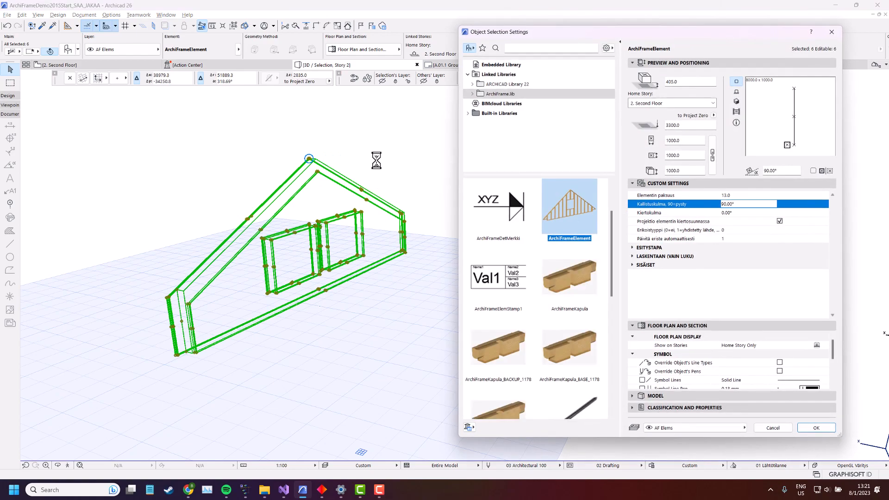
Set Kallistuskulma (tilt angle) to 30 in Object Selection Settings and confirm
left_click(748, 205)
type("30")
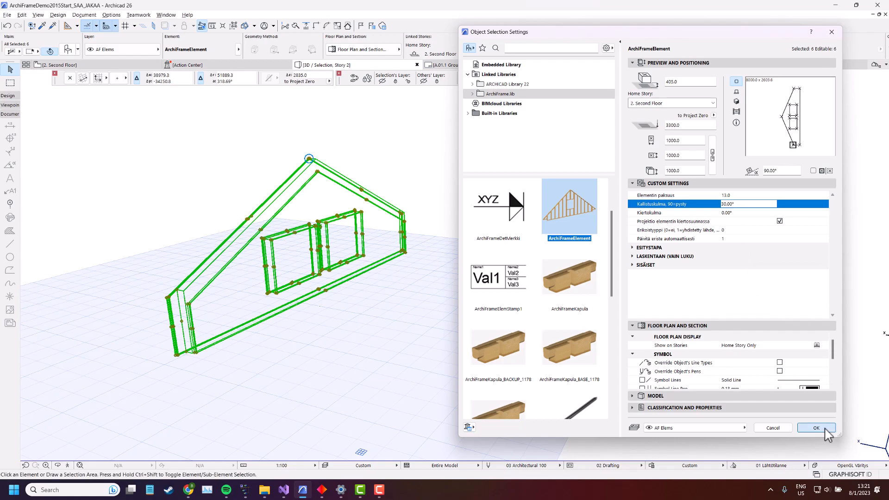
left_click(815, 427)
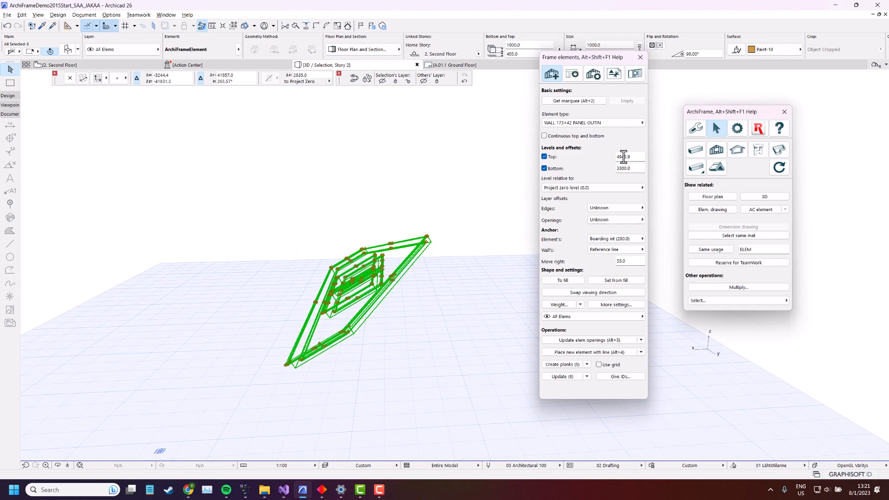
left_click(622, 157)
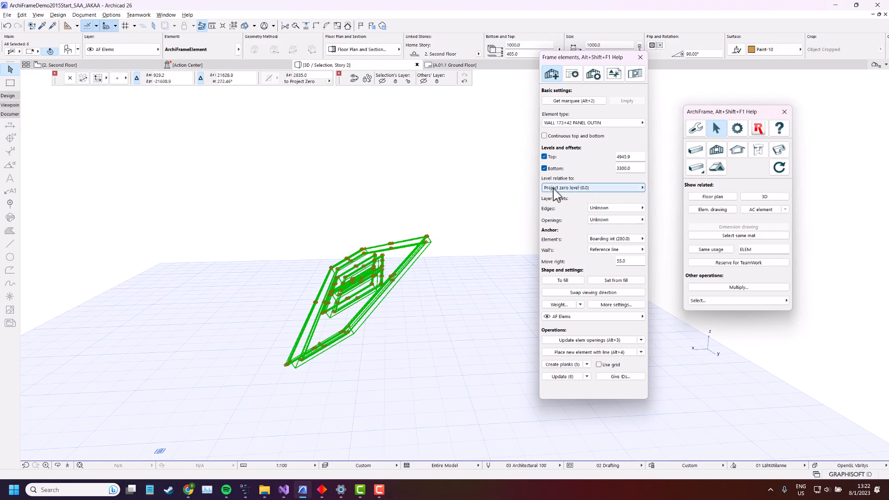
left_click(591, 187)
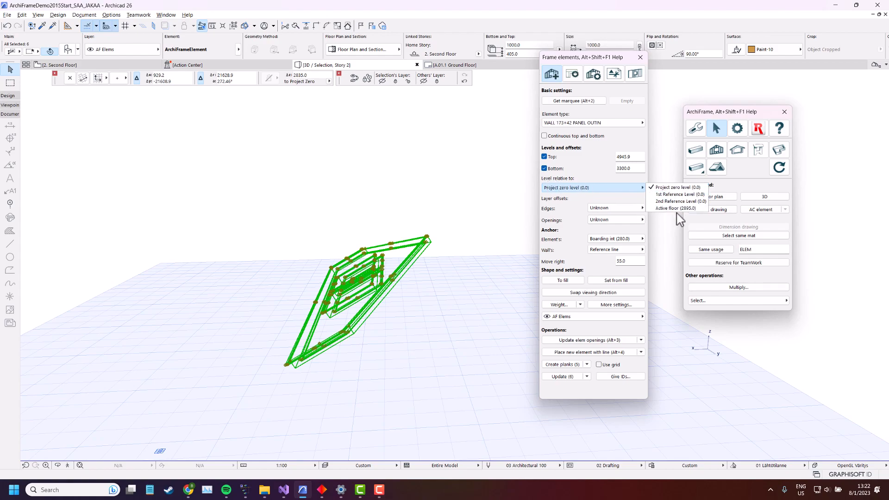
mouse_move(677, 202)
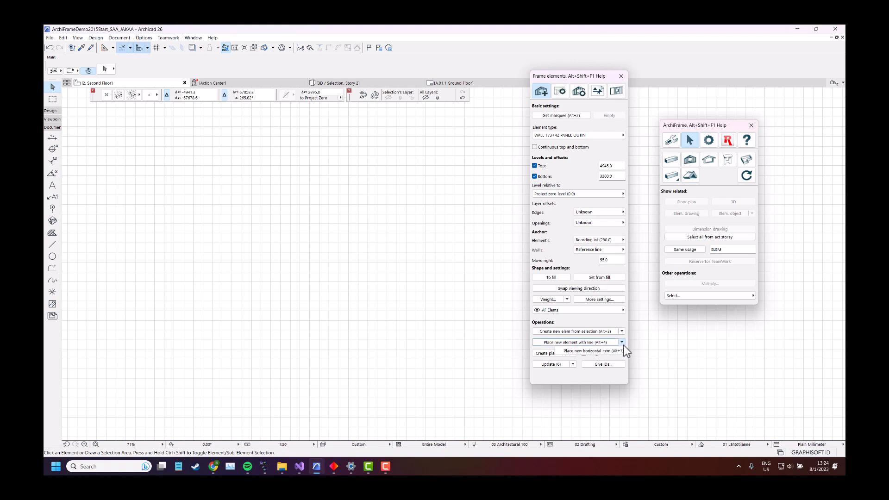
mouse_move(592, 350)
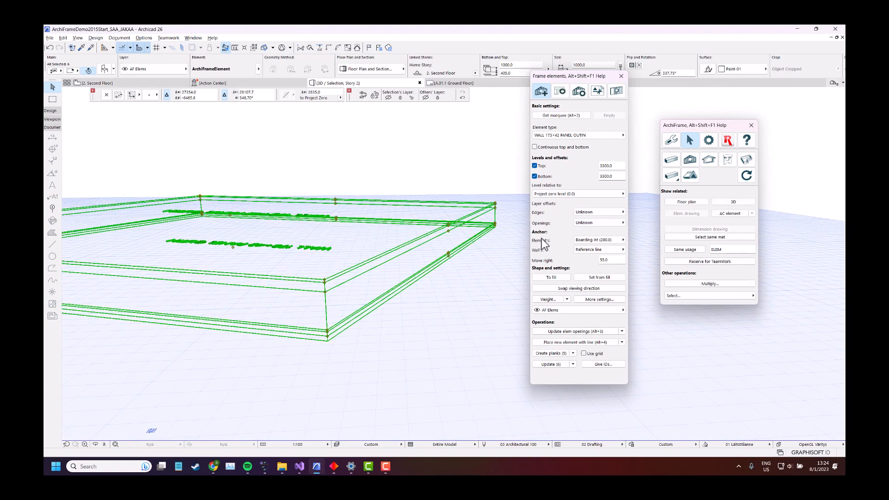
mouse_move(565, 252)
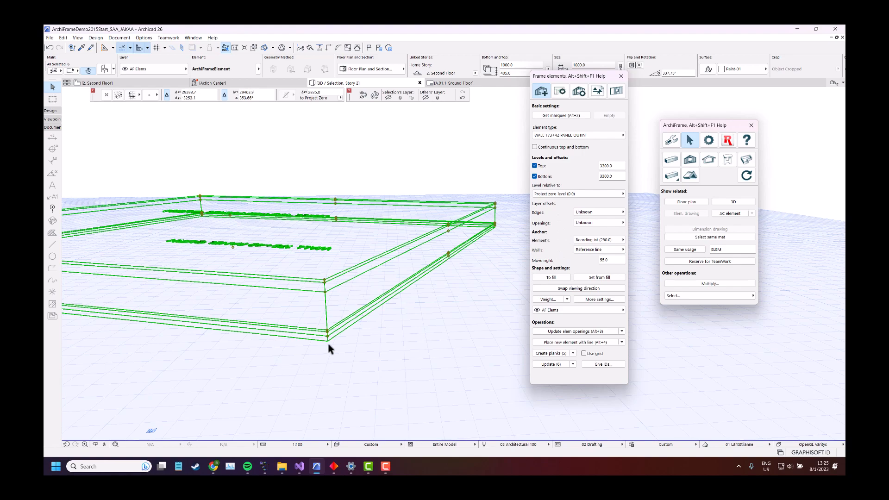
mouse_move(322, 295)
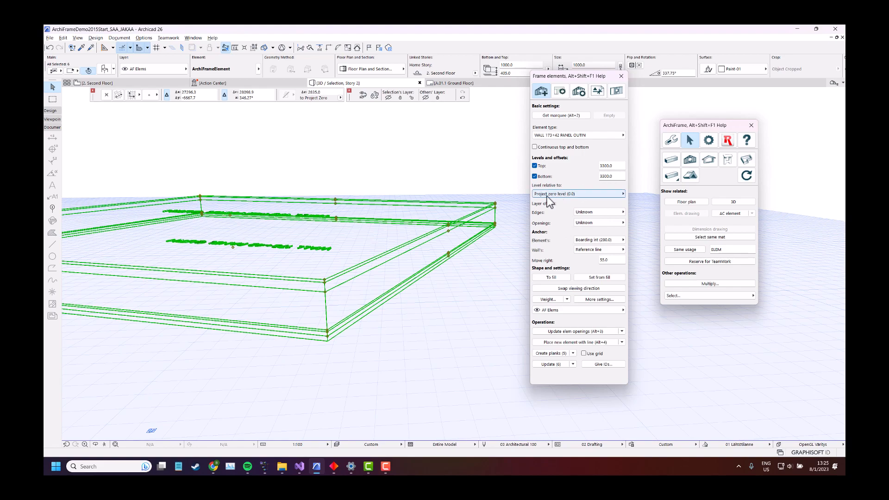
Change the horizontal element's anchor from boarding int to Exterior finishing ext (0.0)
left_click(598, 239)
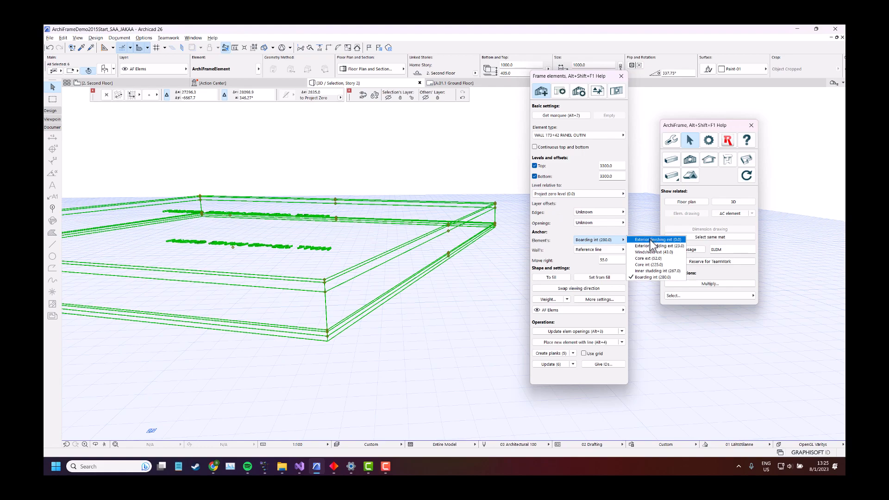
left_click(654, 239)
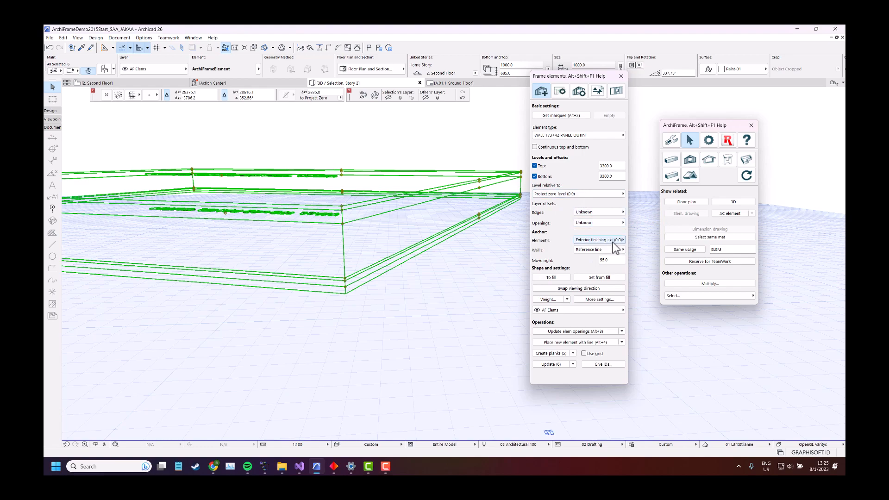
Enter 3500.0 as the horizontal element's Top level, leaving Bottom at 3300
left_click(611, 165)
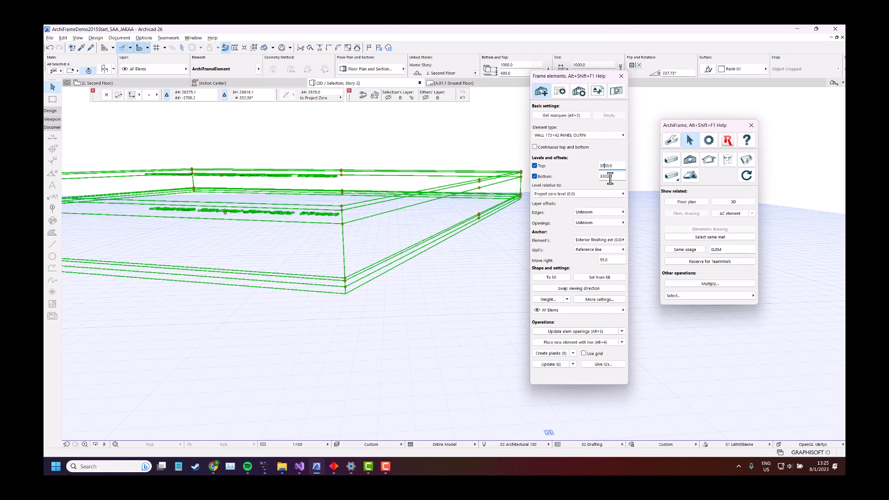
type("3500.0")
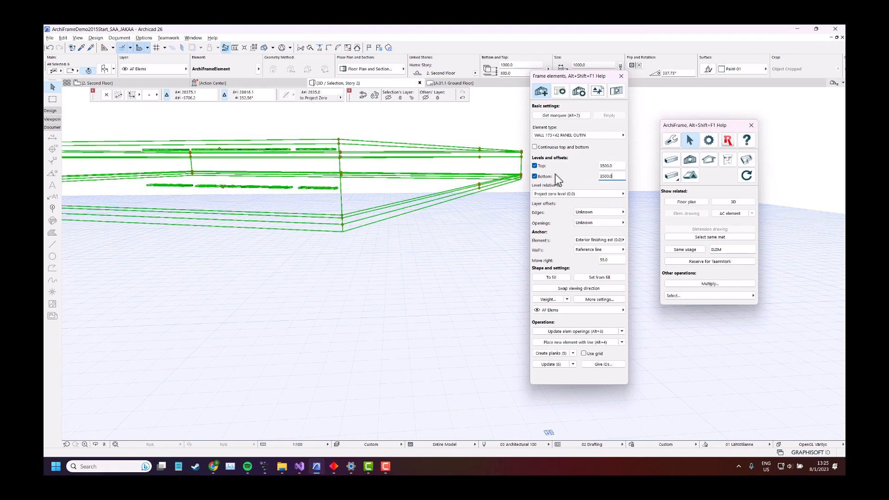